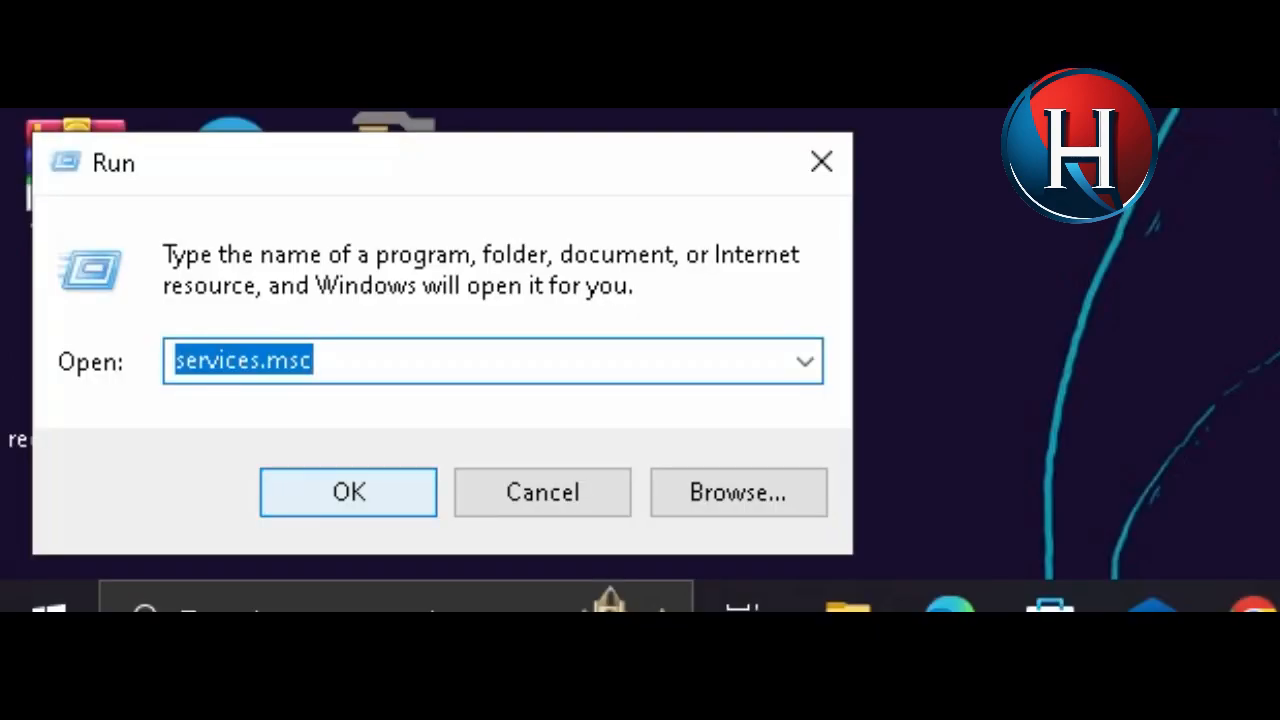
Launch the Services console, locate Windows Update and open its Properties dialog.
left_click(347, 491)
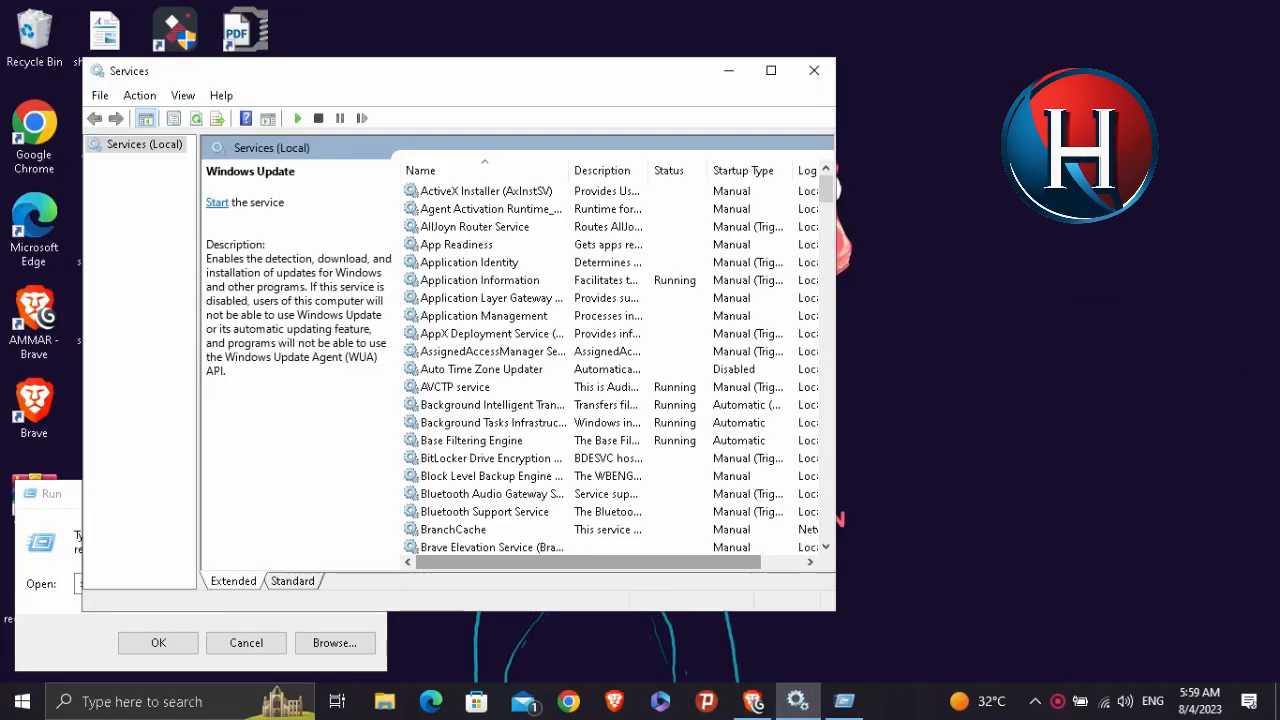
scroll("down", 3)
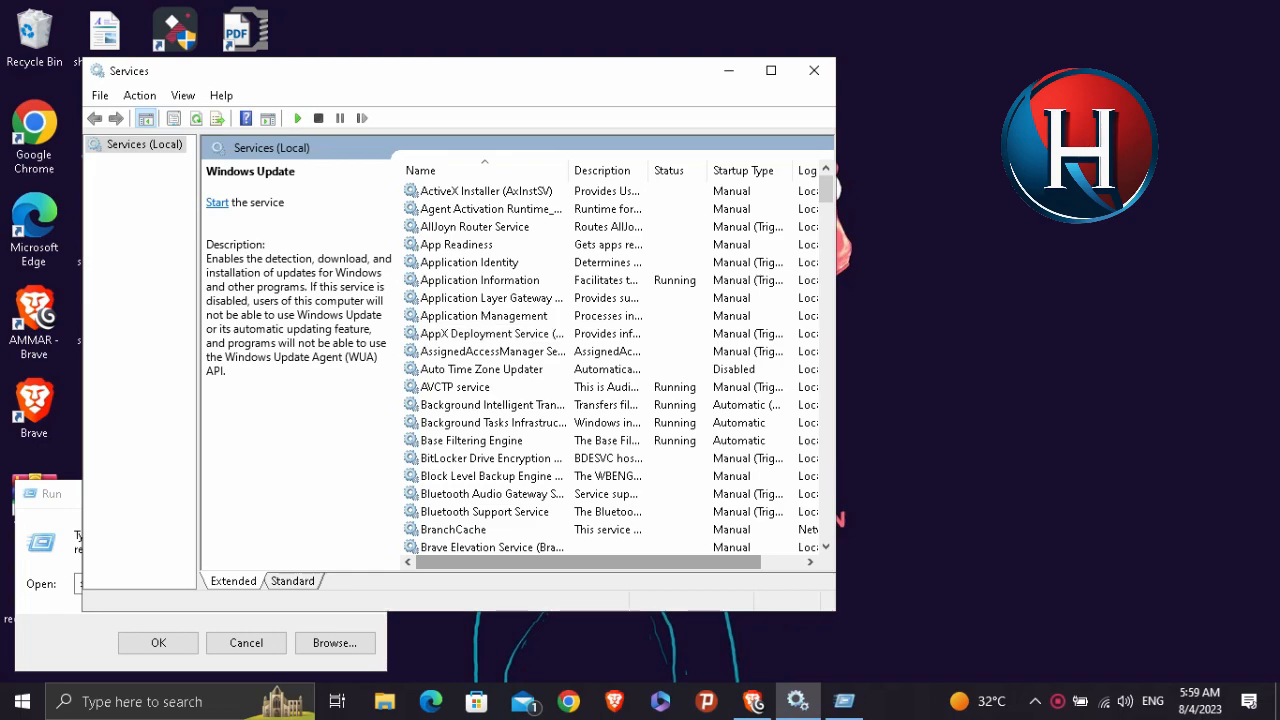
left_click(456, 387)
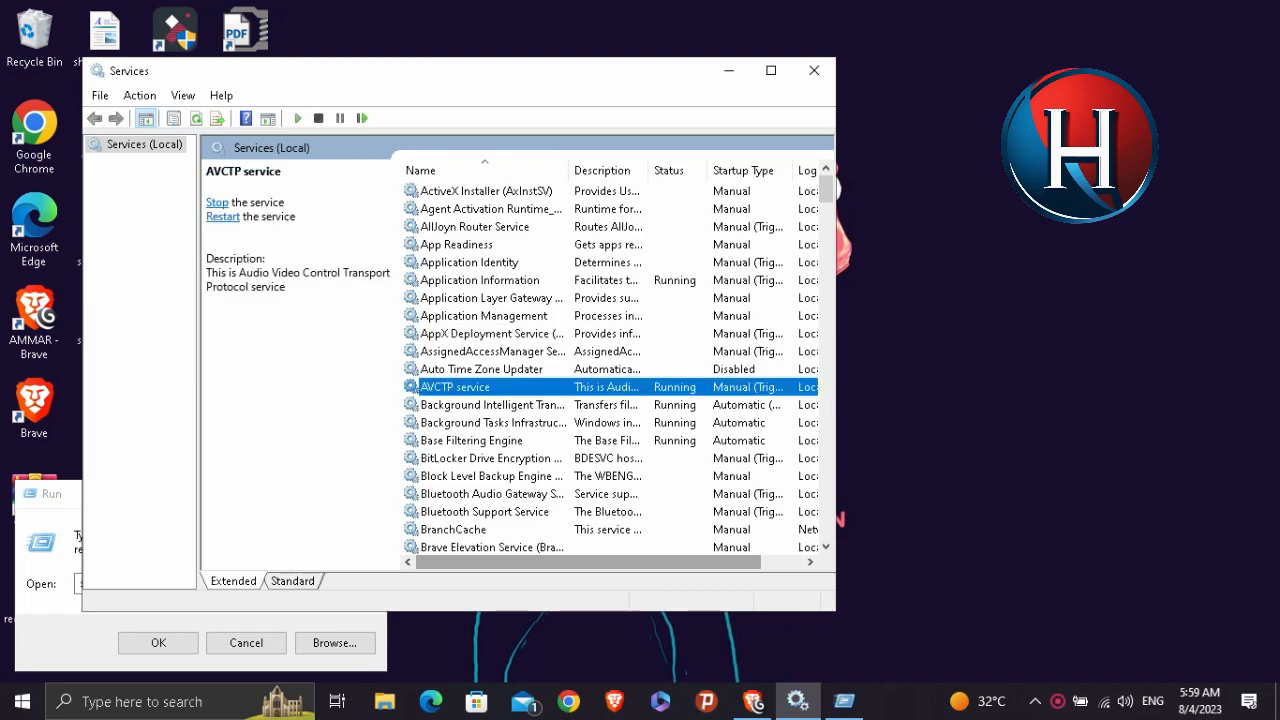
scroll("down", 3)
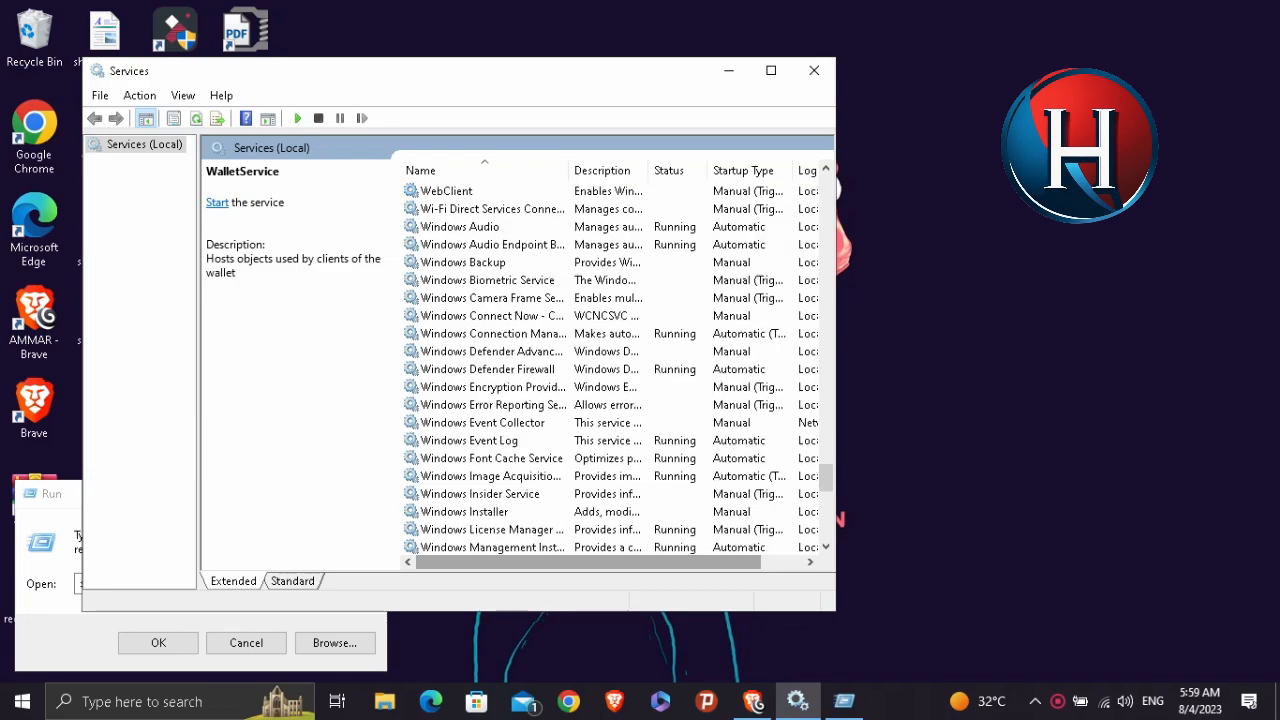
scroll("down", 3)
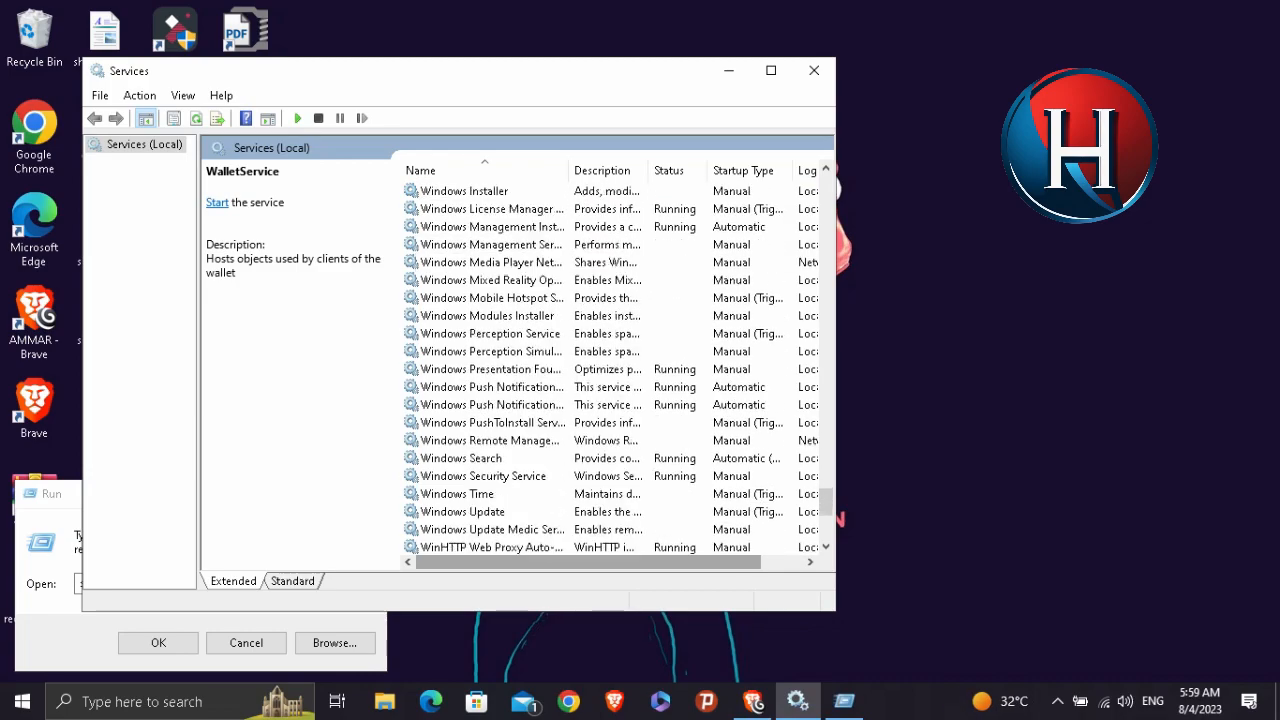
left_click(463, 458)
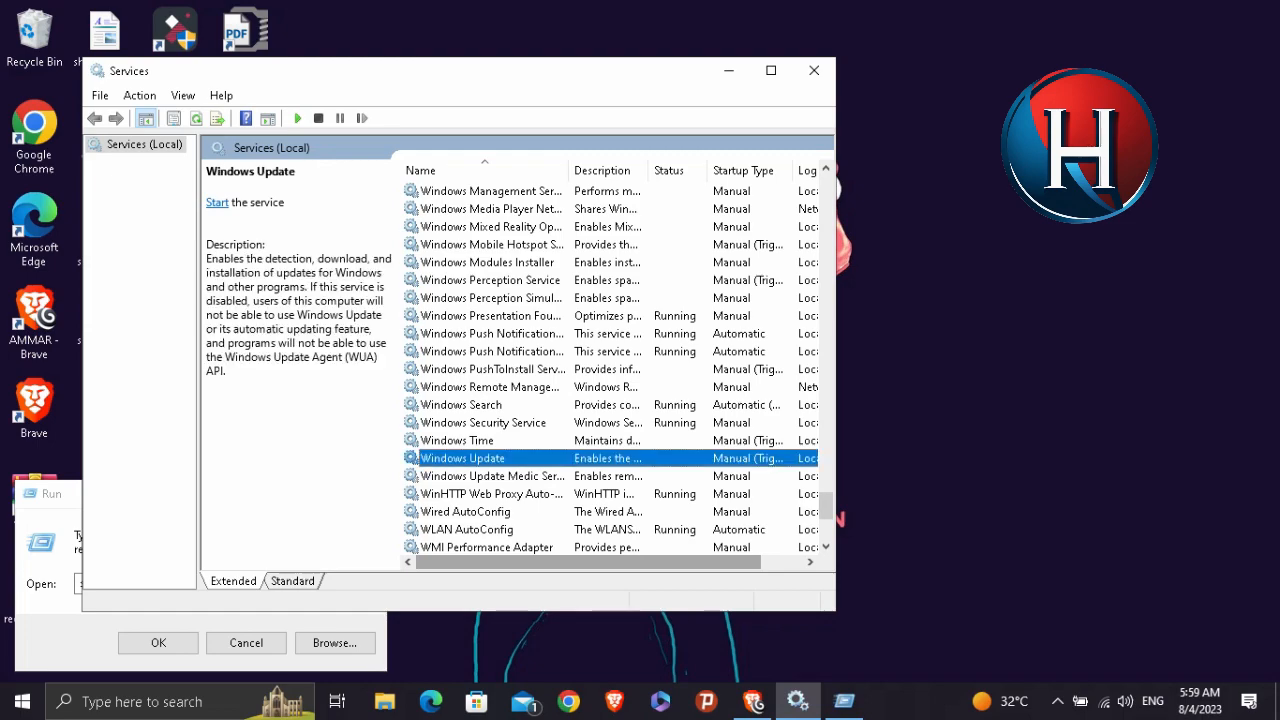
right_click(463, 458)
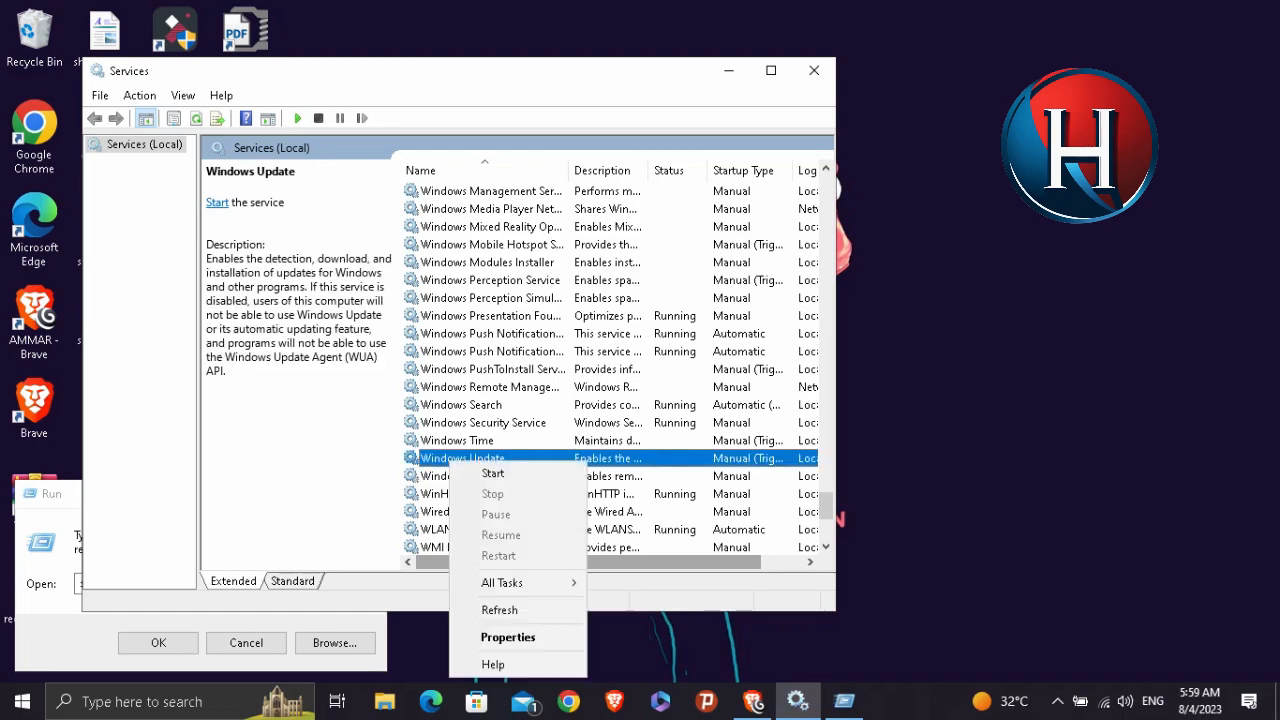
mouse_move(507, 637)
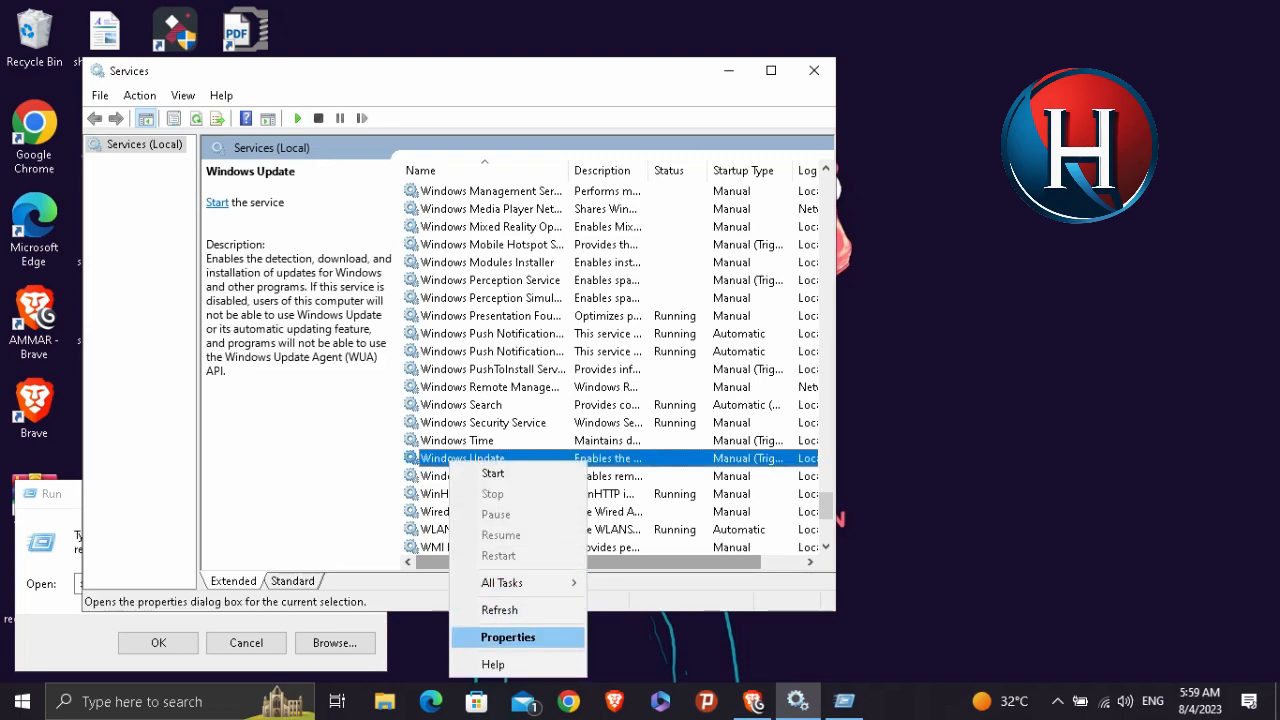
left_click(508, 637)
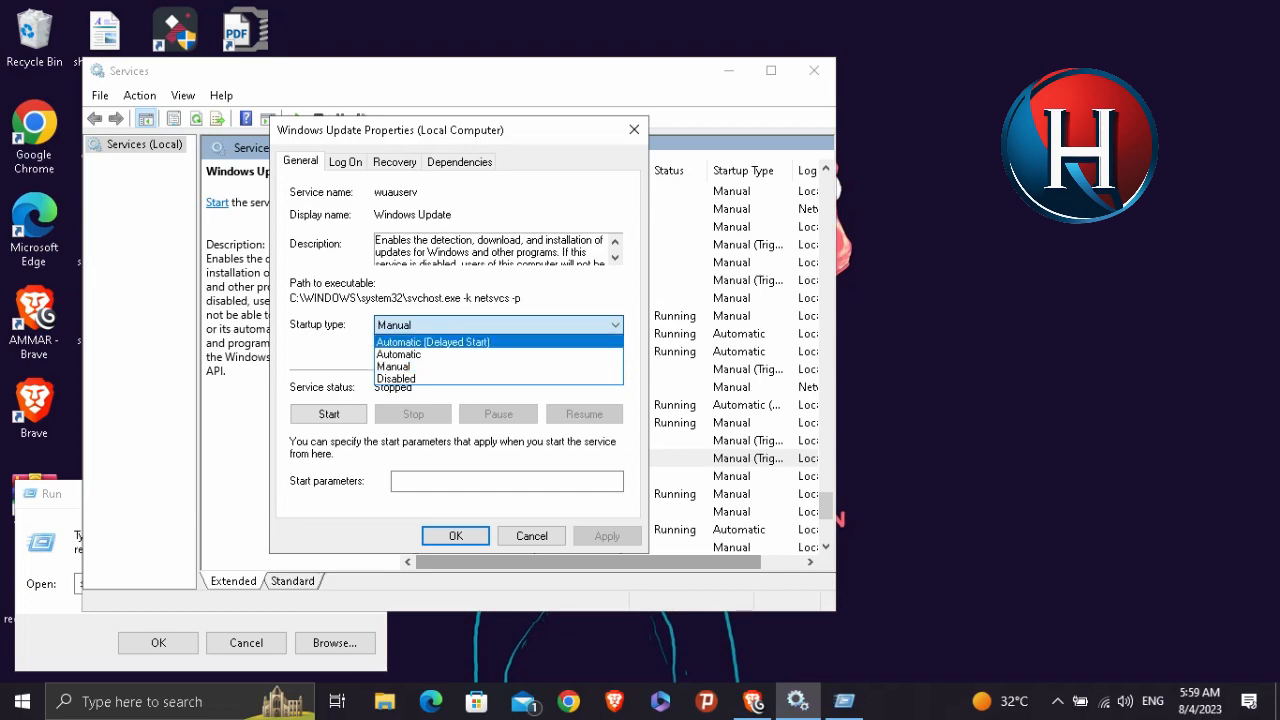
mouse_move(395, 379)
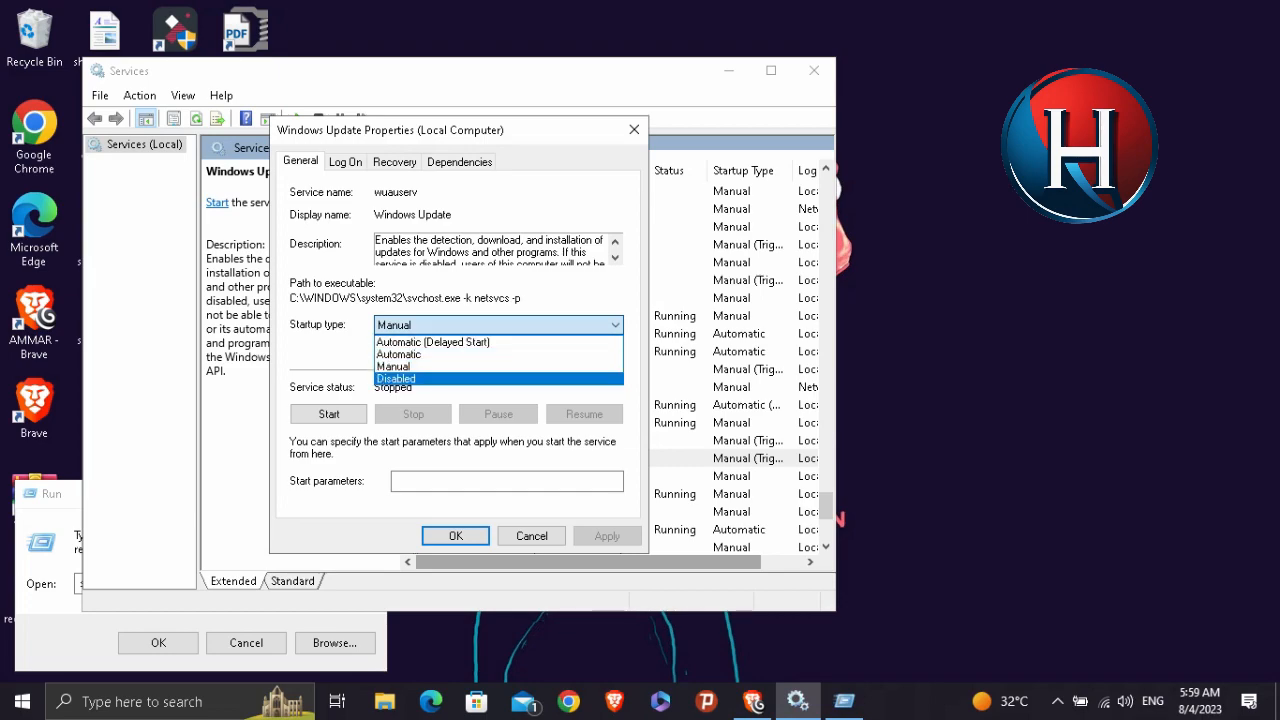
Choose Disabled as the Windows Update startup type.
left_click(396, 378)
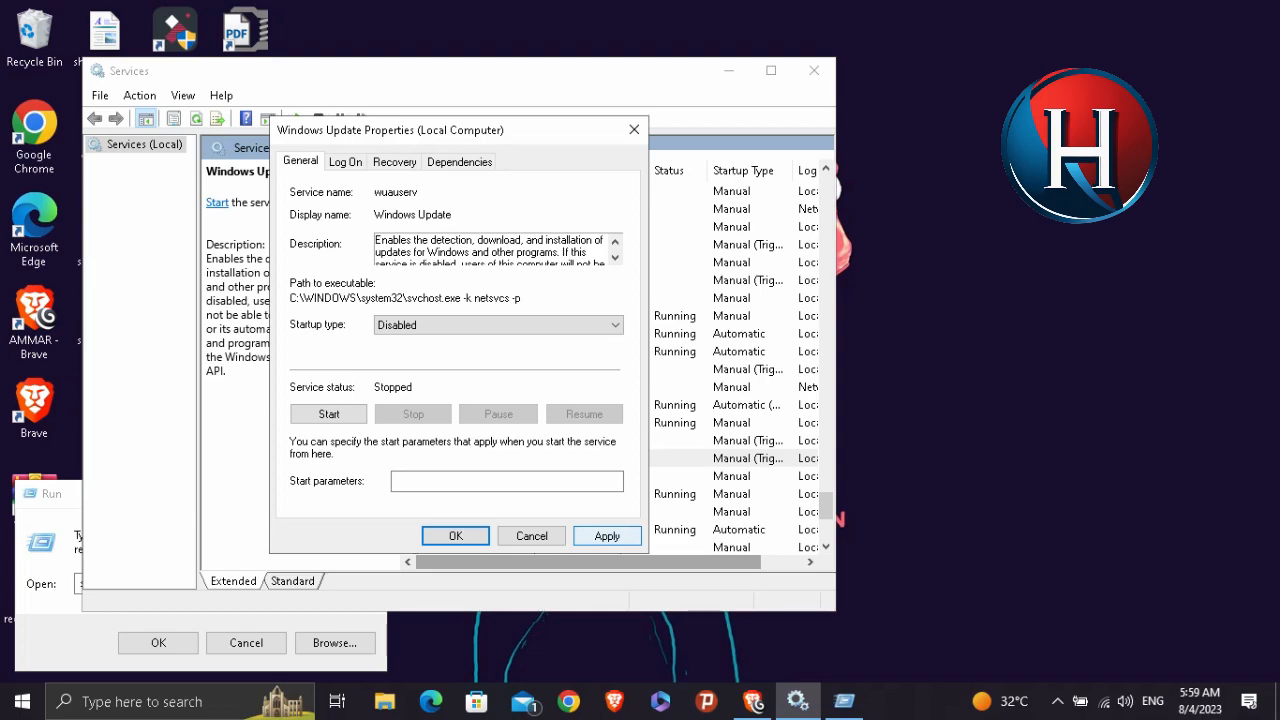